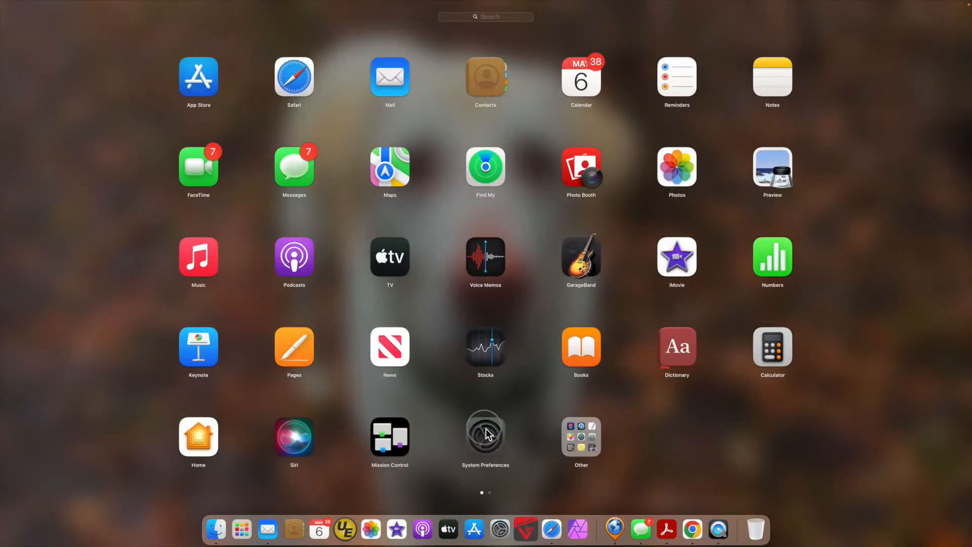
- Launch System Preferences, go to Printers & Scanners and open the CanoScan 9000F scanner
click(485, 428)
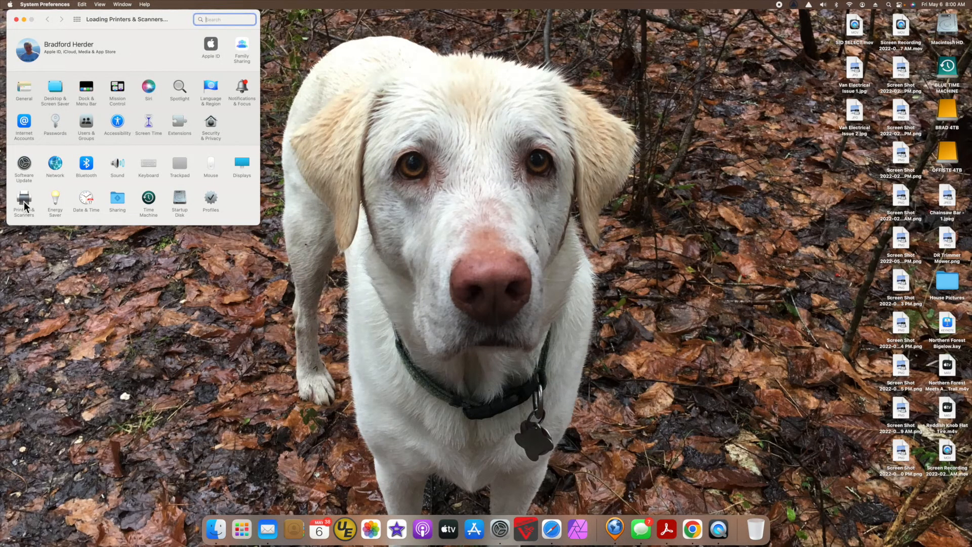
click(24, 201)
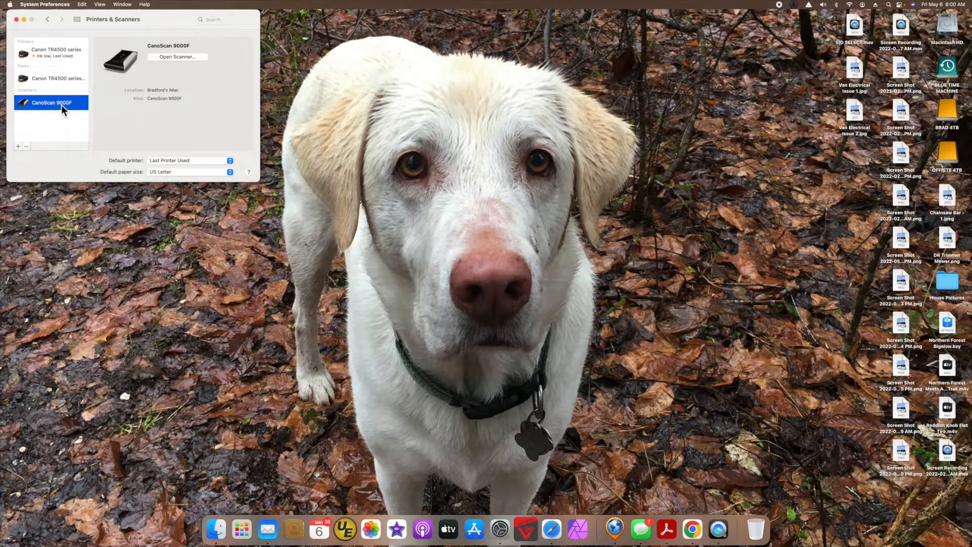
mouse_move(166, 64)
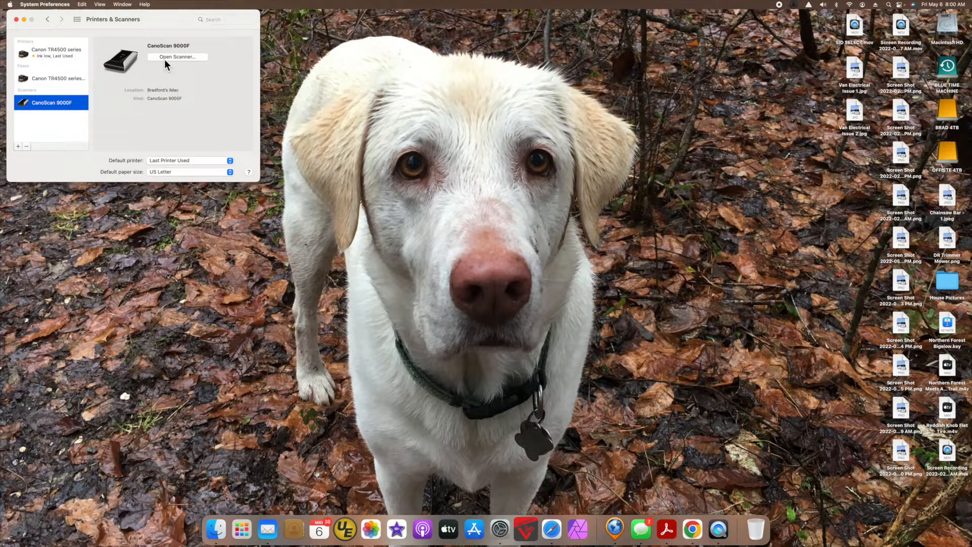
click(177, 56)
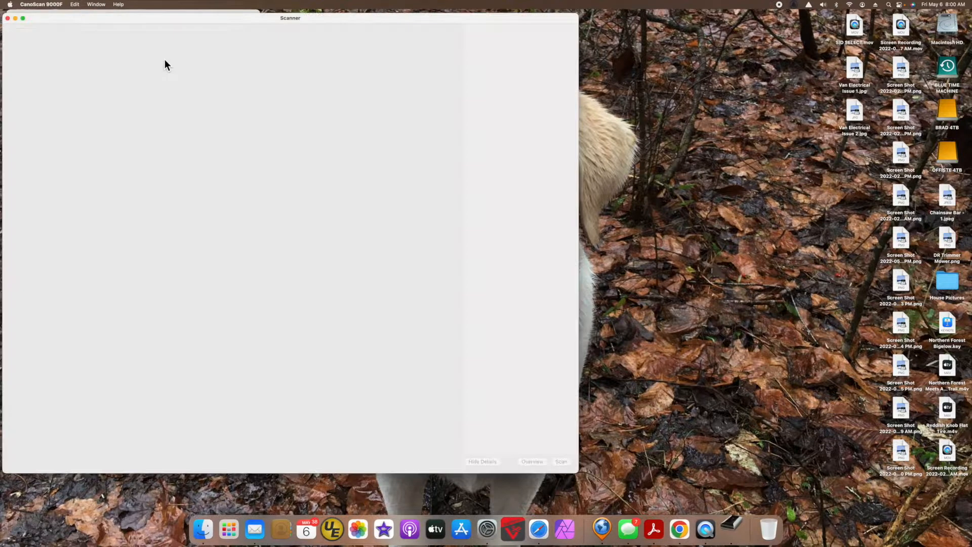
- Run an overview of the two photos, keeping Detect Separate Items, Flatbed, colour, 600 dpi and JPEG
click(530, 461)
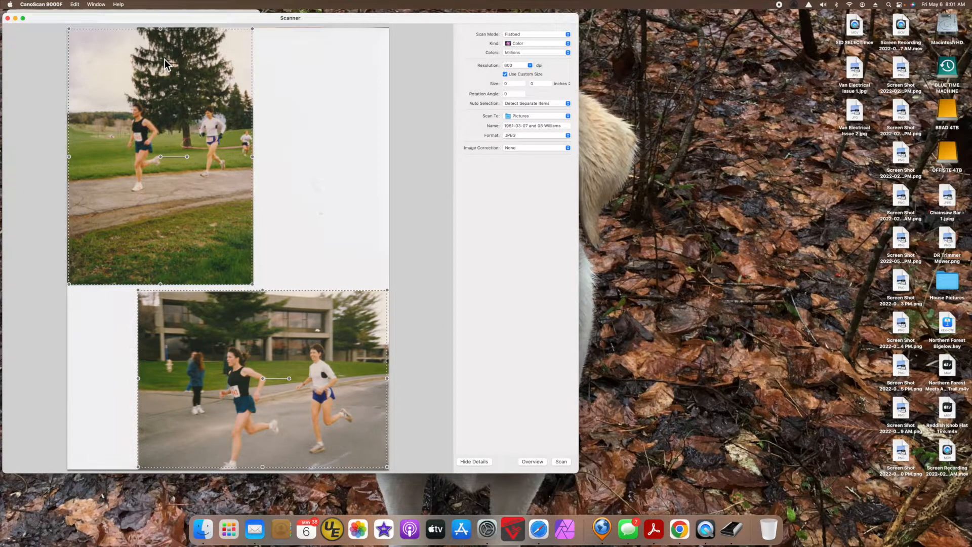
mouse_move(526, 113)
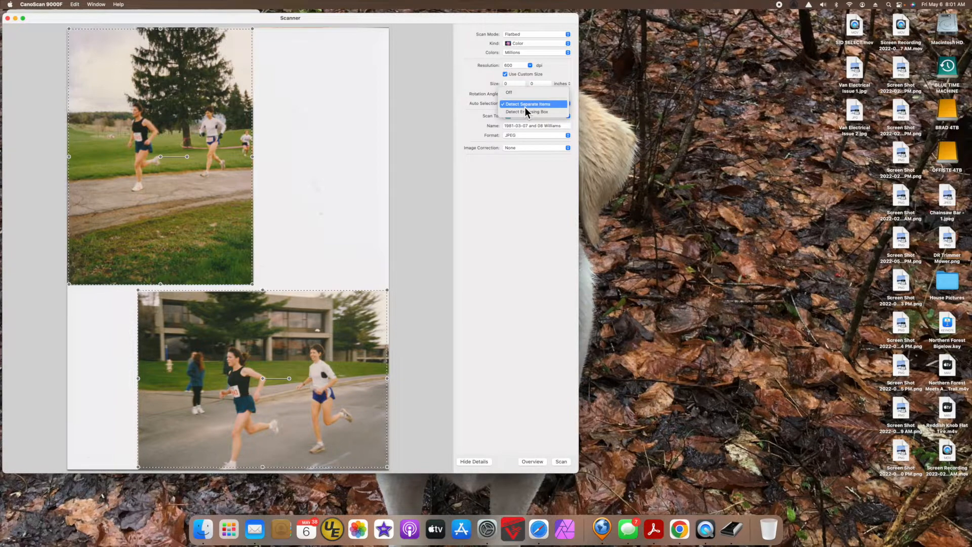
click(528, 104)
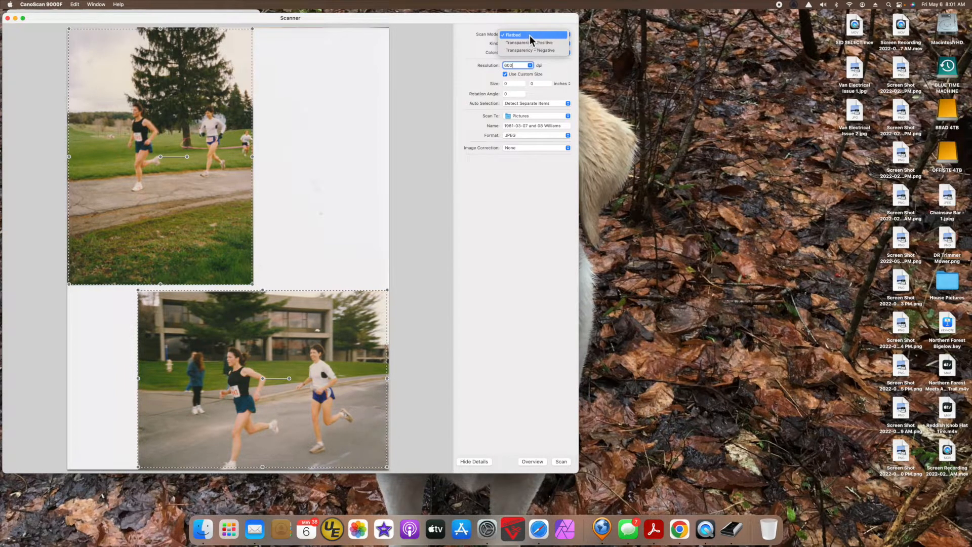
click(513, 35)
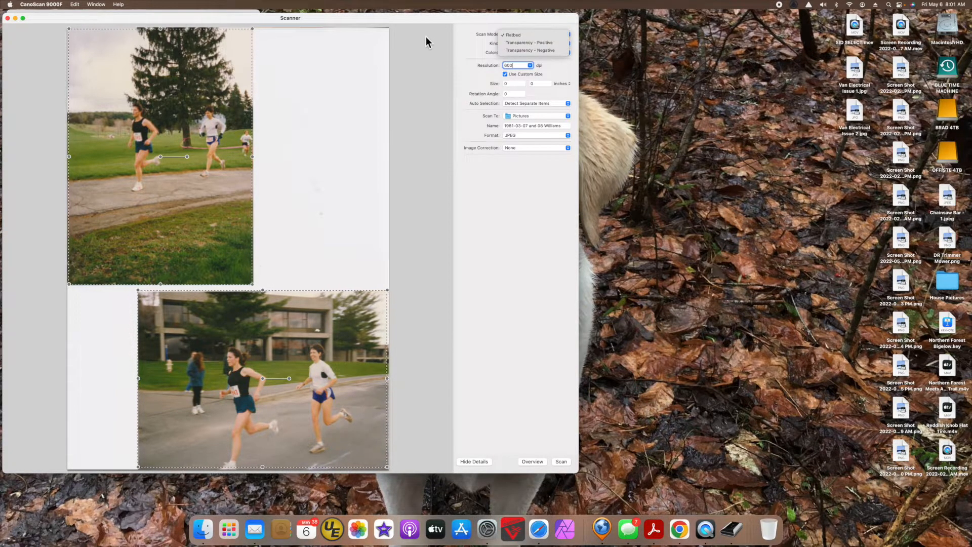
click(513, 34)
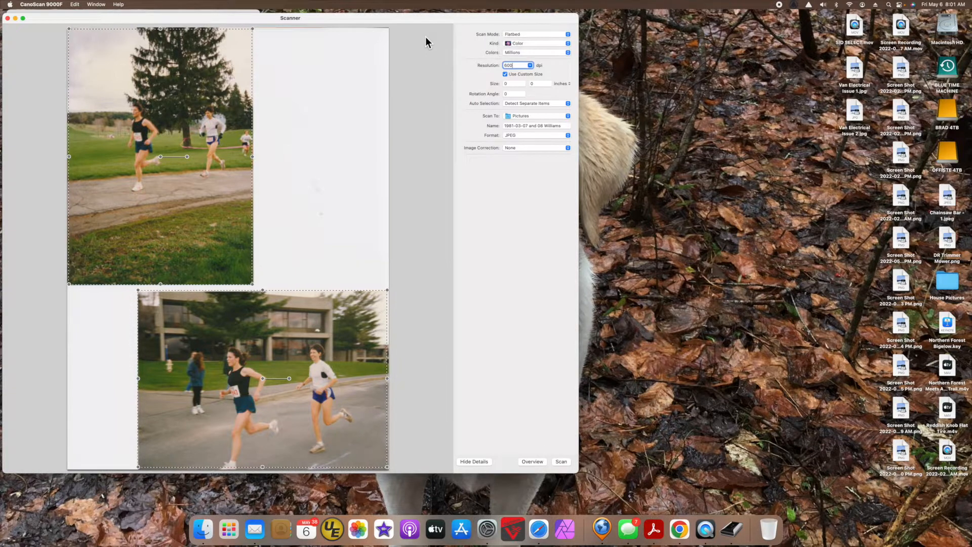
mouse_move(396, 418)
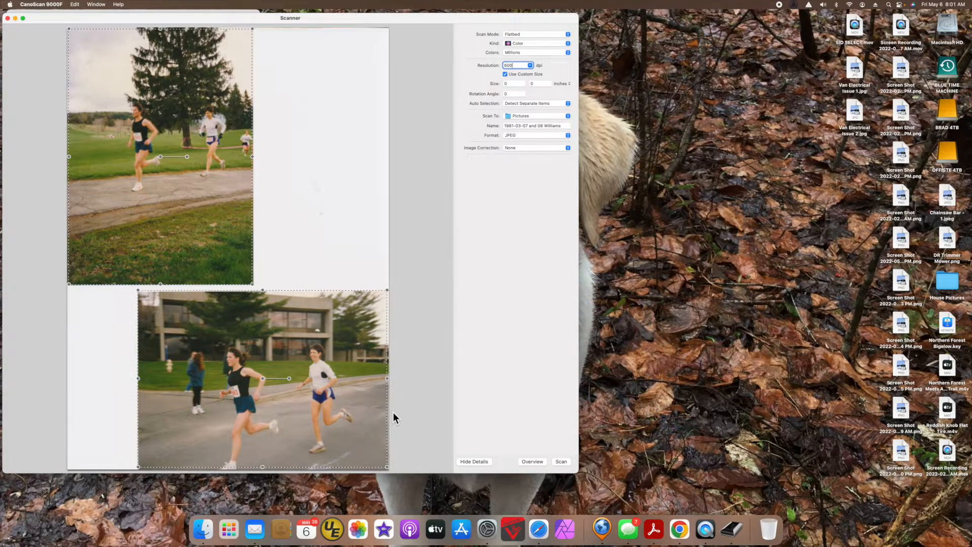
mouse_move(376, 298)
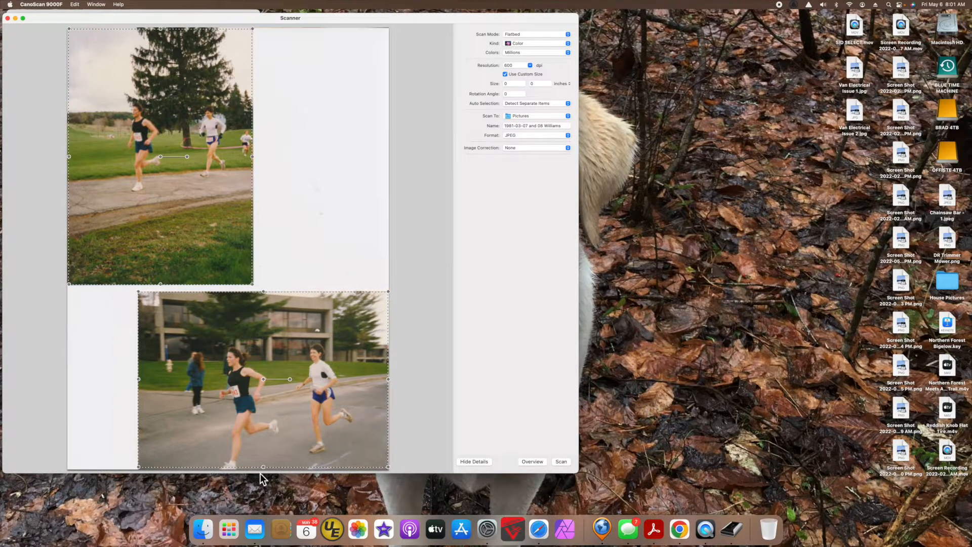
mouse_move(264, 475)
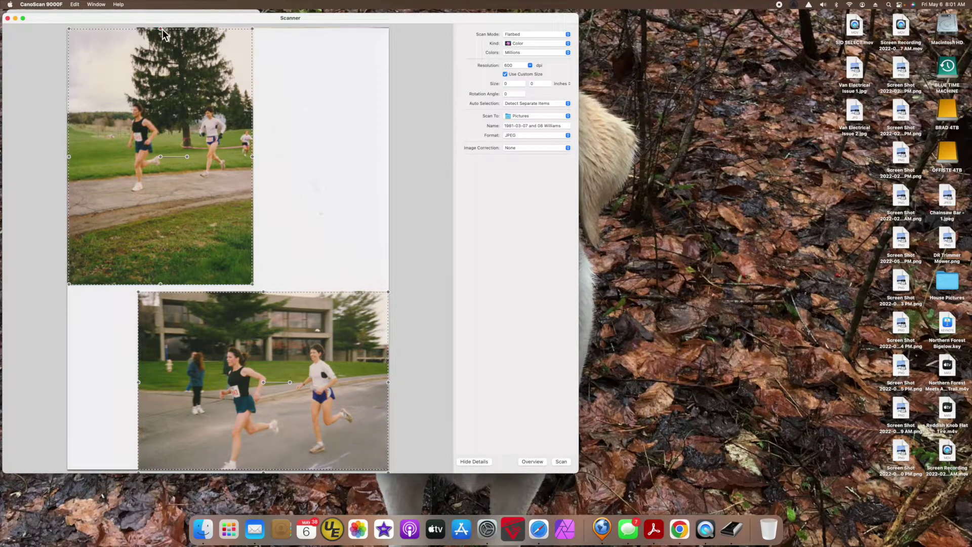
- Select the upper photo, leave its rotation at 0.00 and start the 600 dpi scan
click(160, 30)
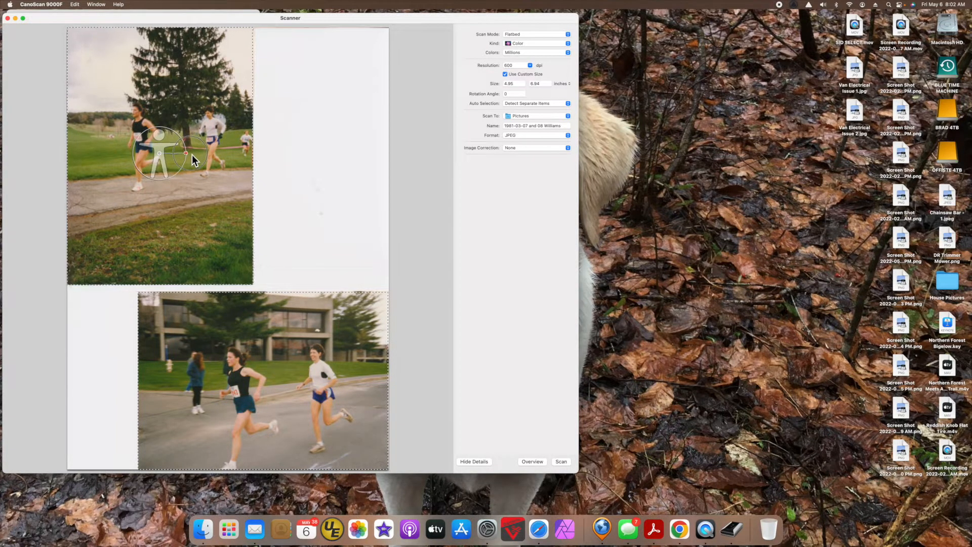
drag(185, 153, 192, 155)
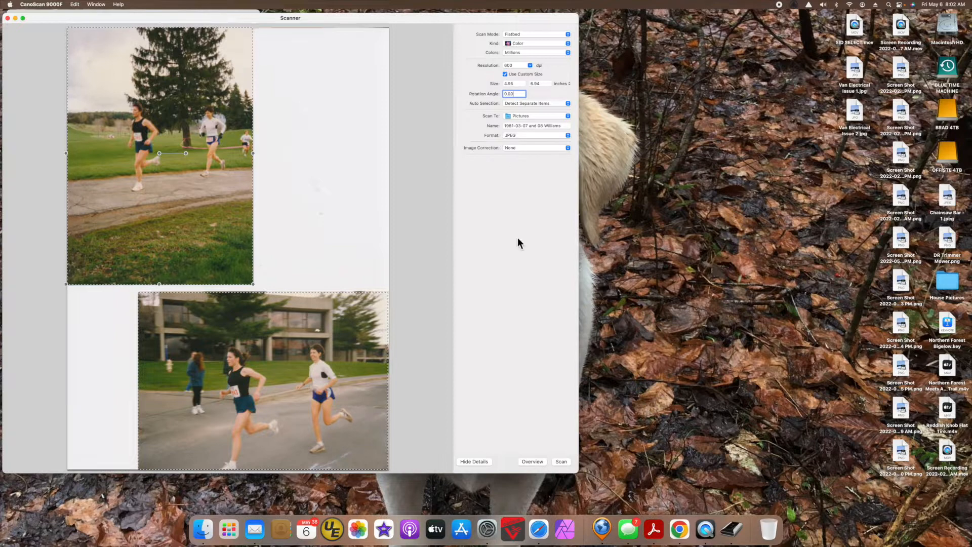
click(561, 461)
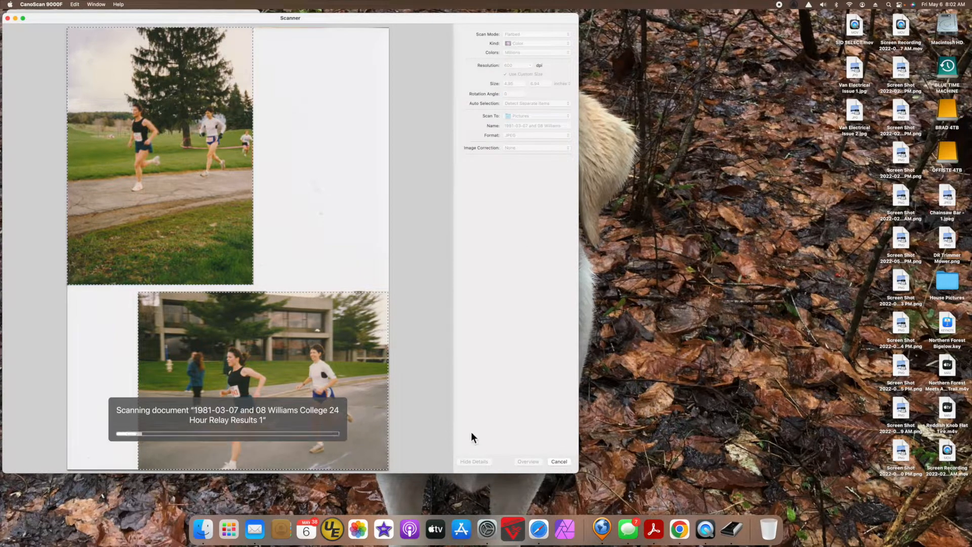
- Cancel, name the scan '1997-05-11 Womens Running Race' and scan again
click(558, 461)
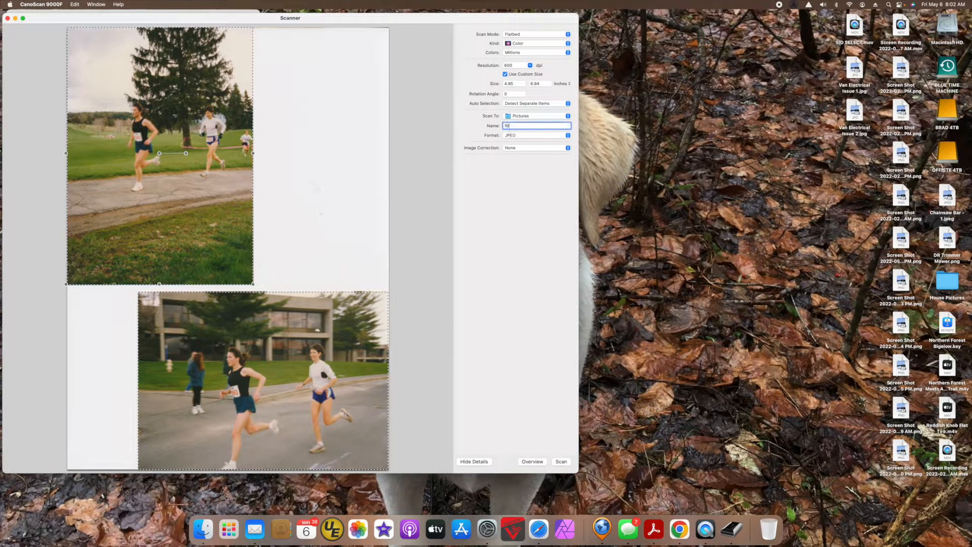
text(1997-05-11 Womens Runnin)
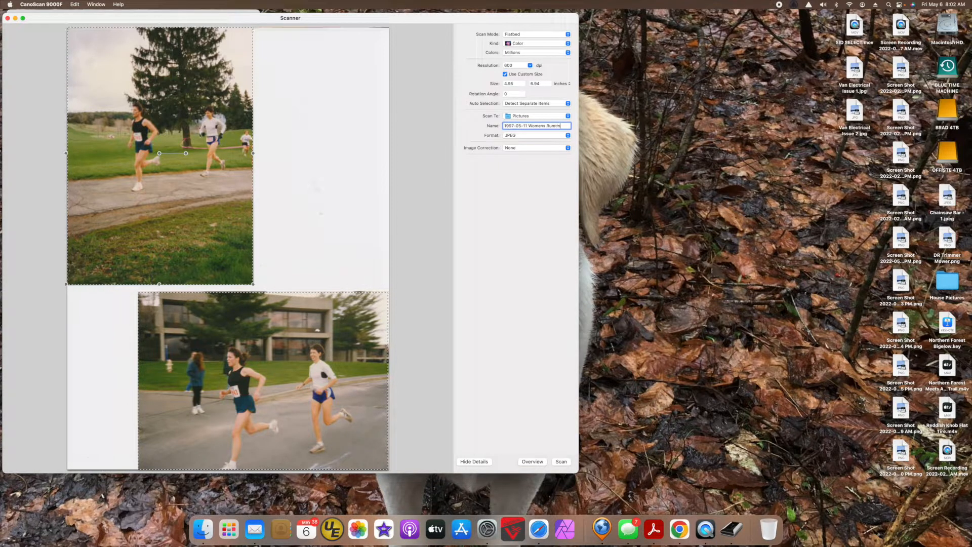
text(Race)
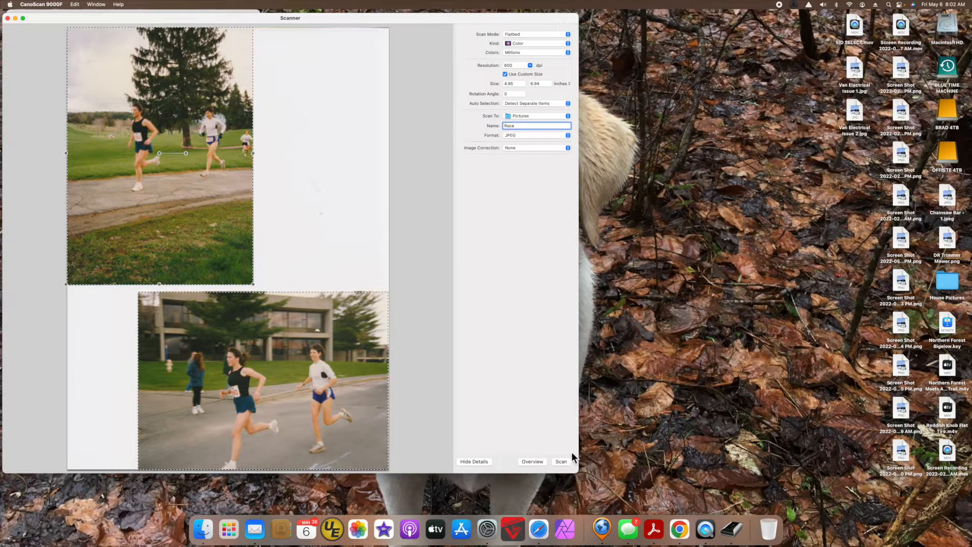
click(560, 461)
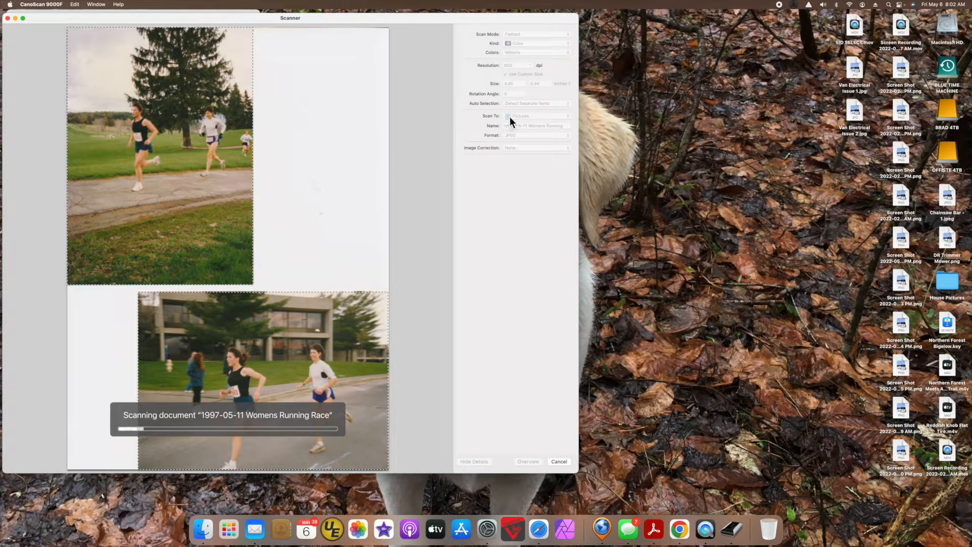
mouse_move(202, 529)
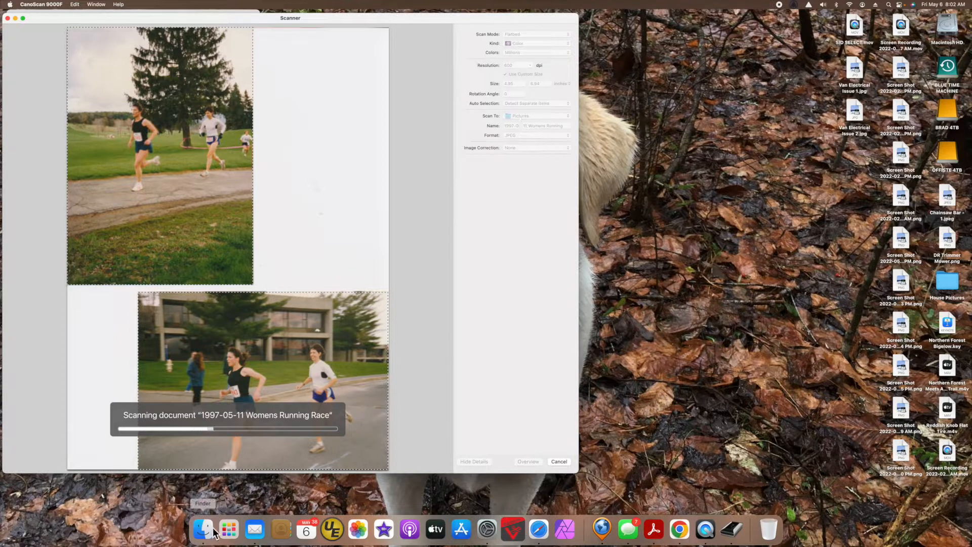
- In Finder's Pictures folder, view the two new Womens Running Race JPEGs in Preview
click(202, 529)
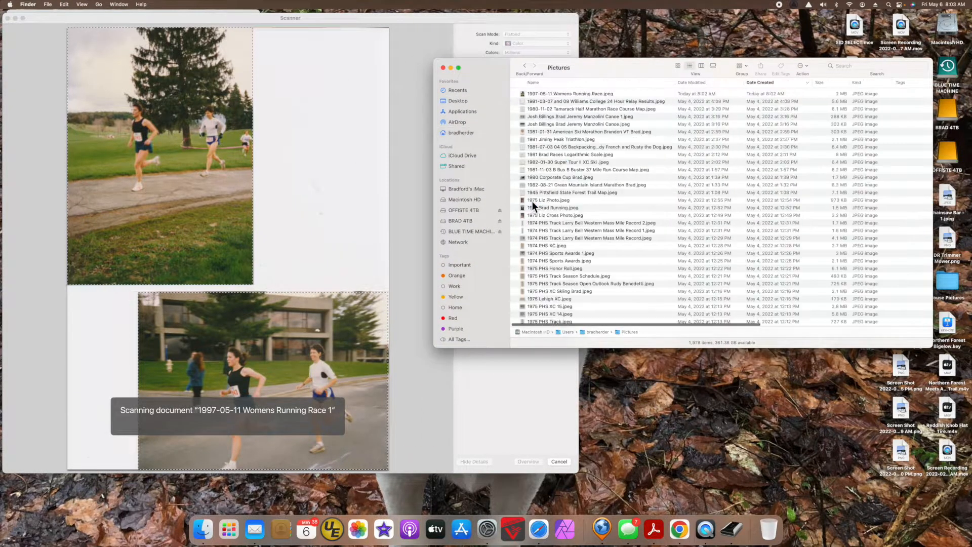
click(569, 93)
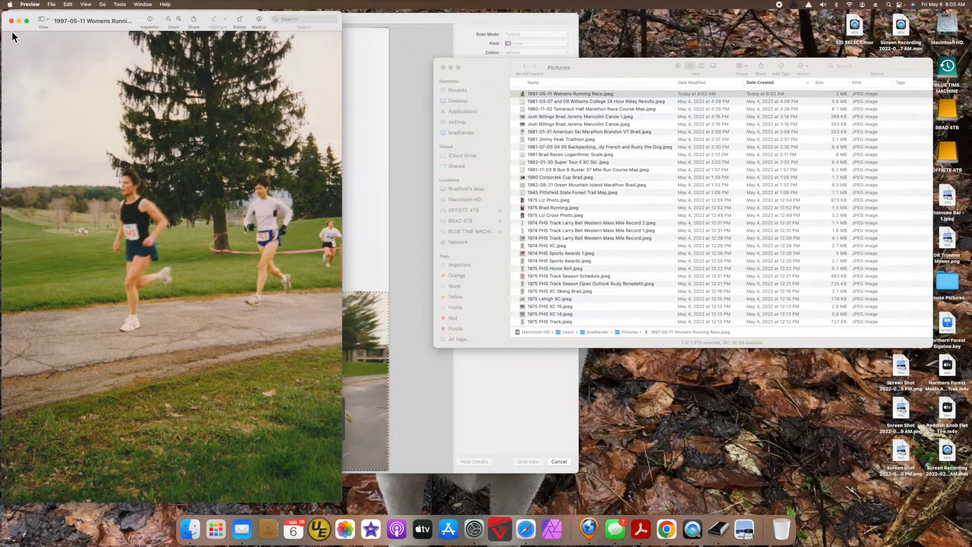
click(528, 461)
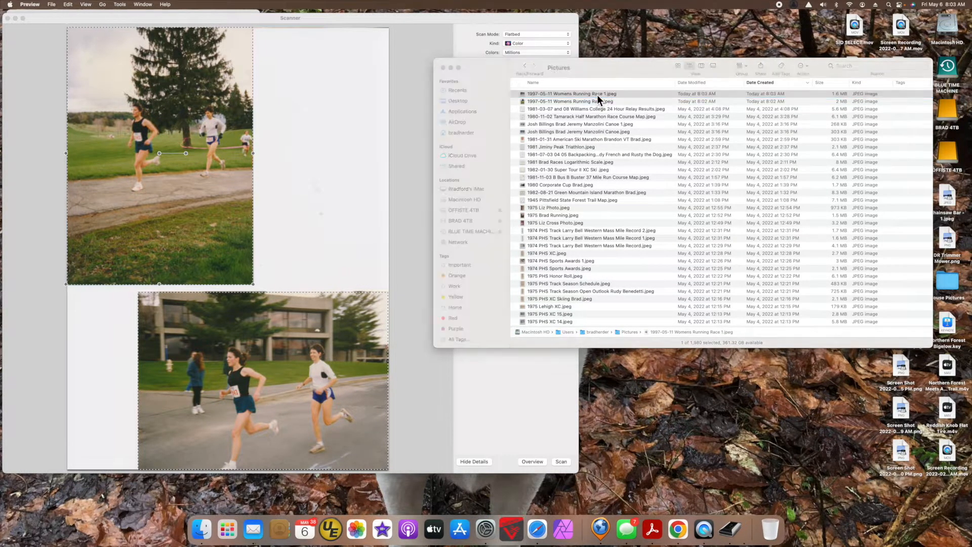
double_click(571, 94)
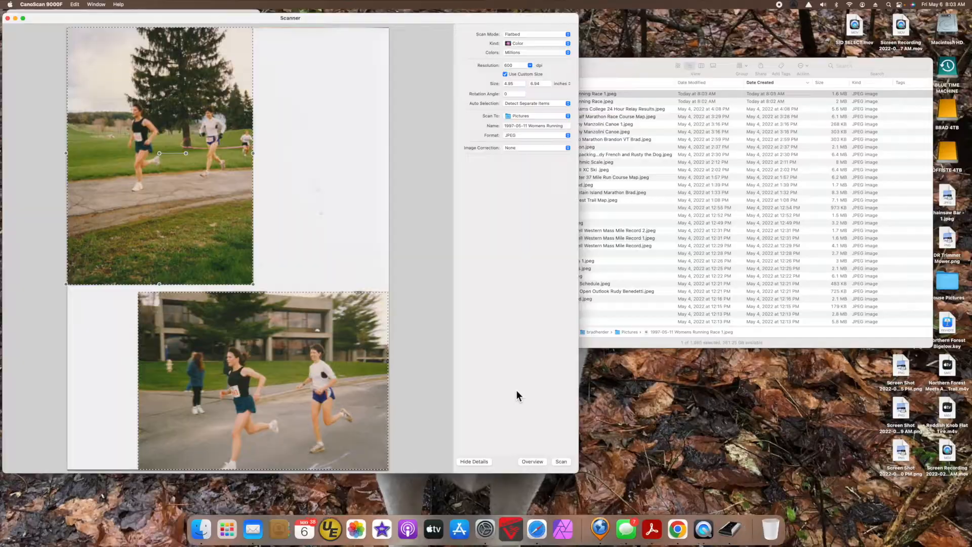
- Overview the crooked group photo so Rotation Angle reads 12.25, then scan it straightened
click(532, 462)
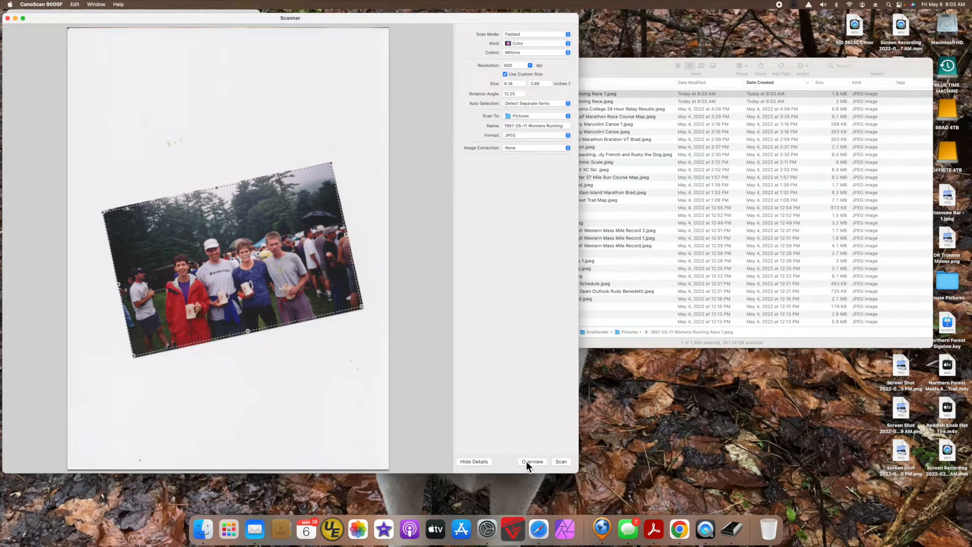
mouse_move(333, 236)
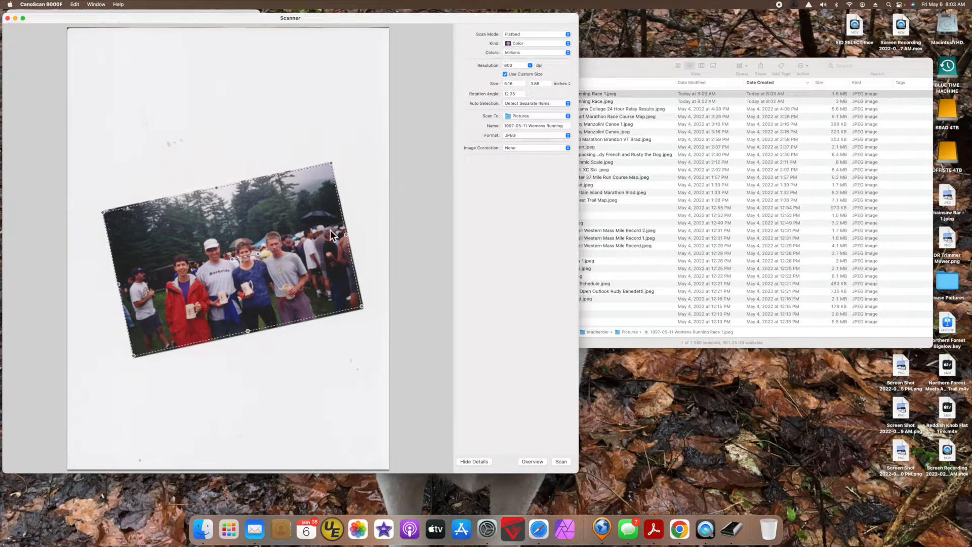
mouse_move(249, 228)
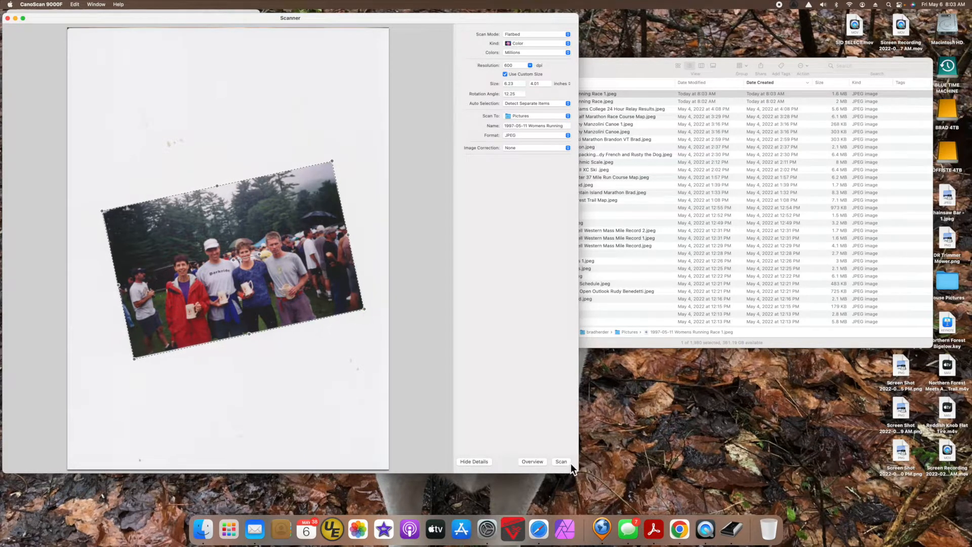
click(561, 461)
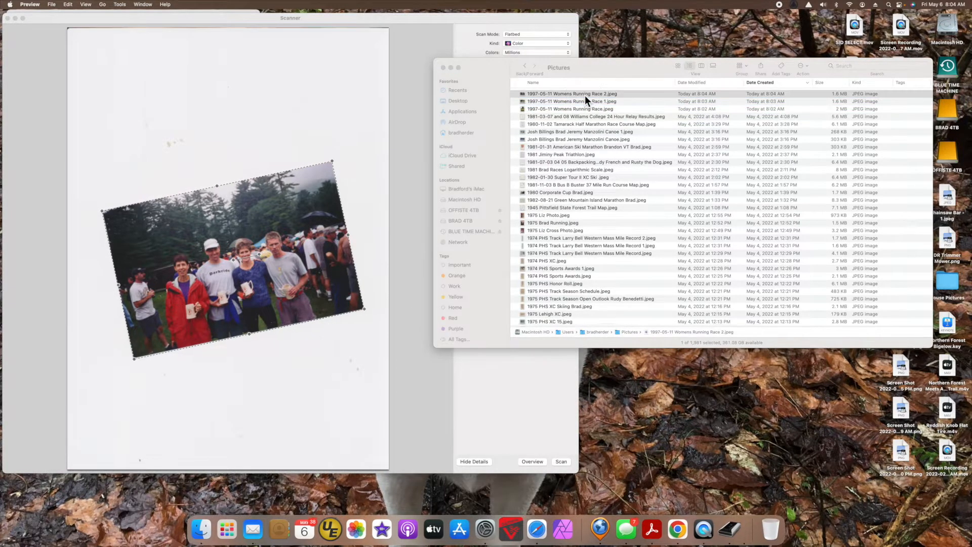
- View '1997-05-11 Womens Running Race 2.jpeg' in Preview to confirm it is straight
double_click(571, 94)
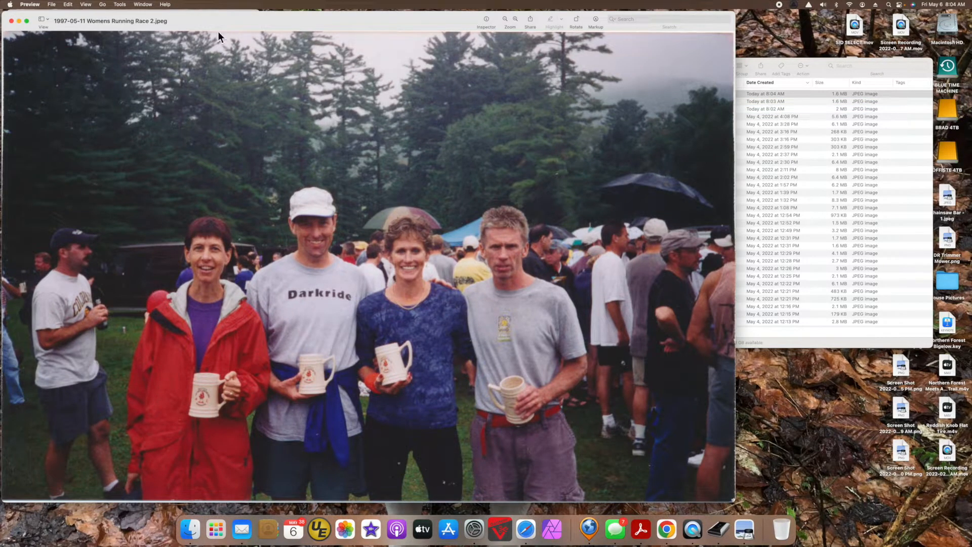